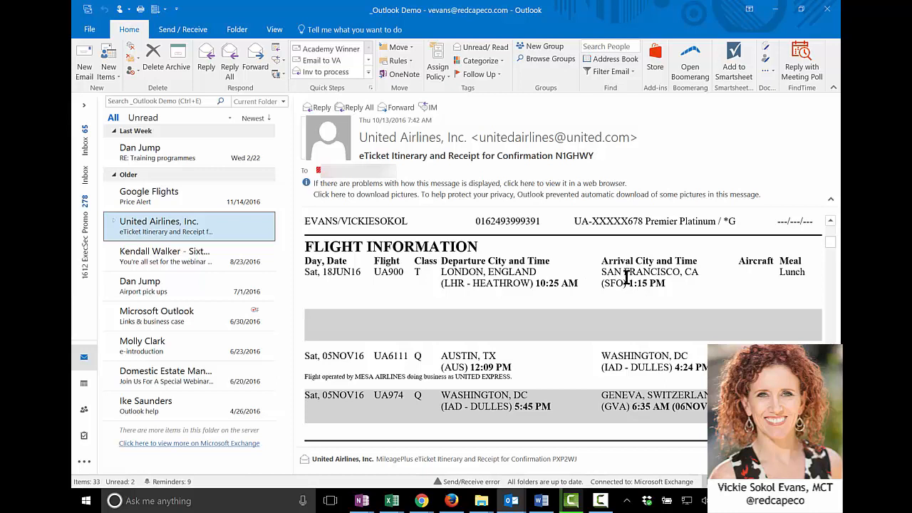
mouse_move(561, 371)
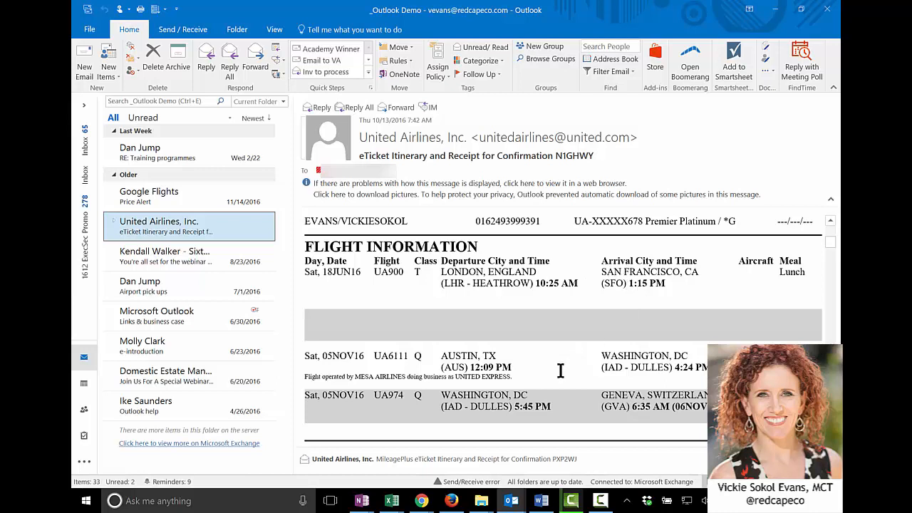
- Review the flight details further down the United Airlines eTicket email
scroll(down, 3)
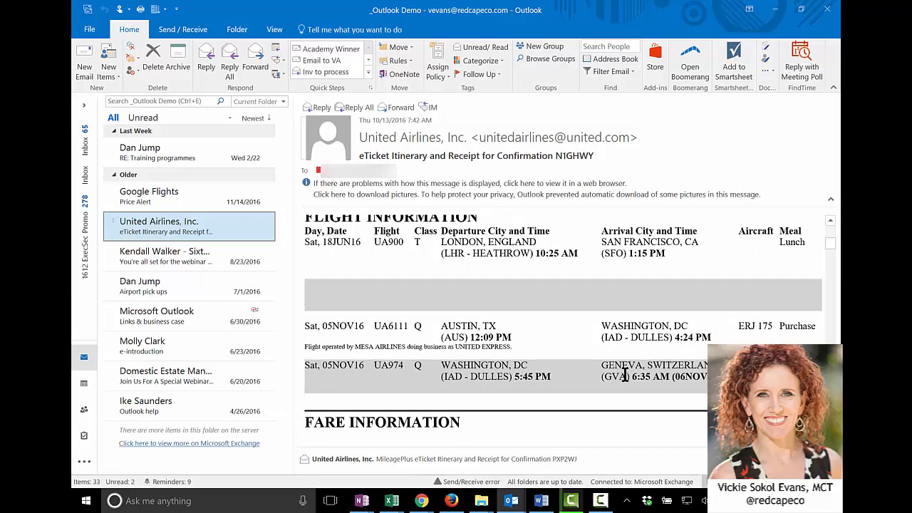
mouse_move(437, 235)
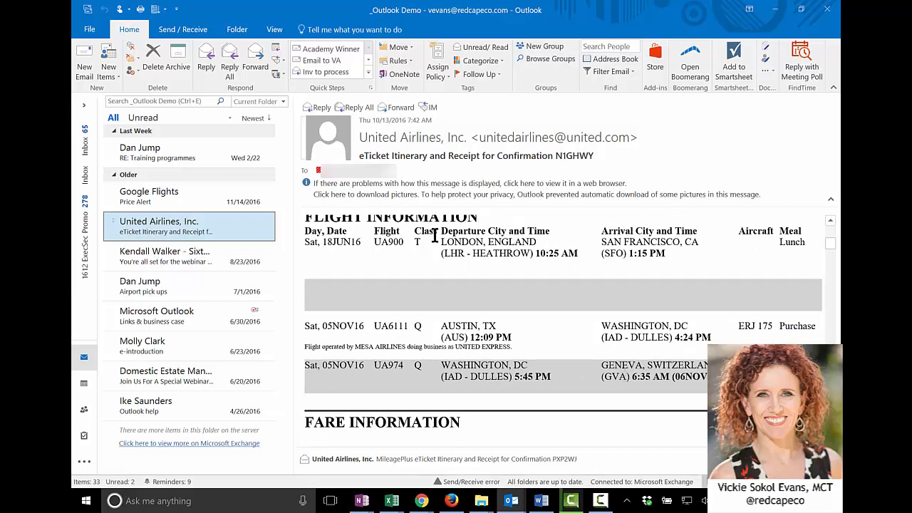
mouse_move(569, 269)
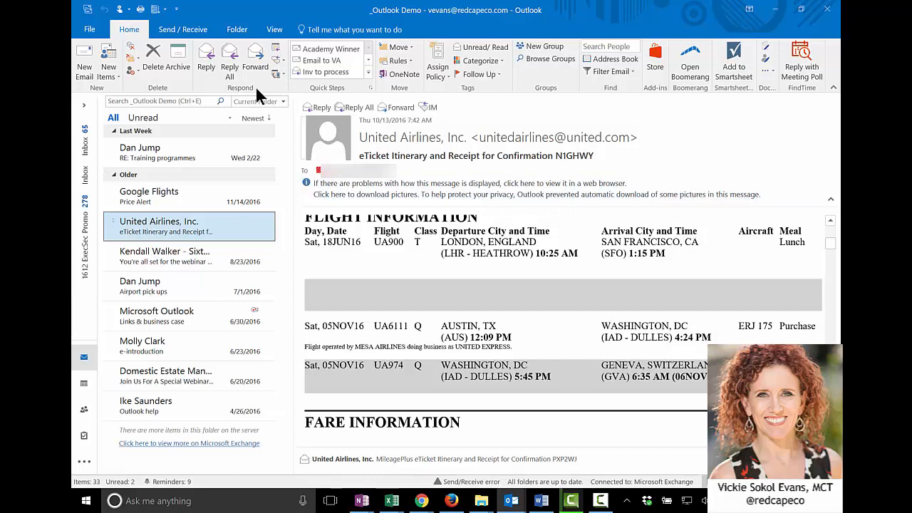
mouse_move(277, 55)
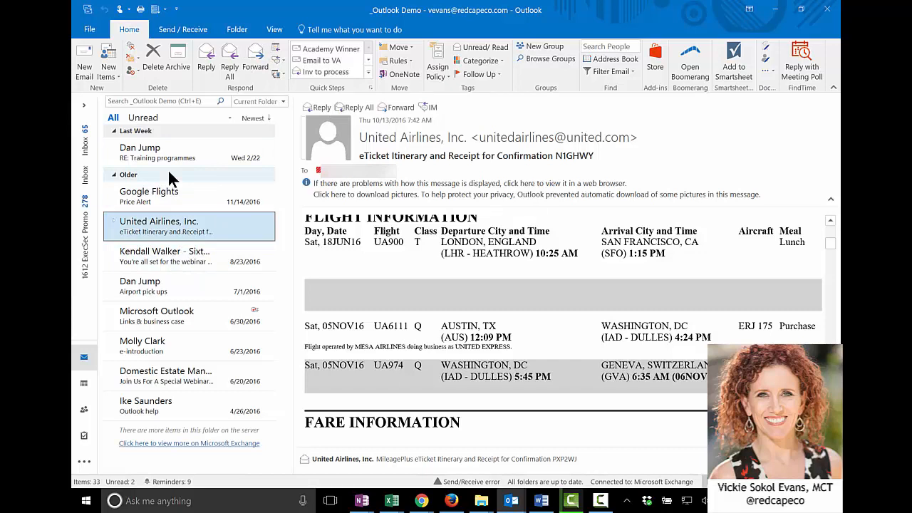
mouse_move(277, 54)
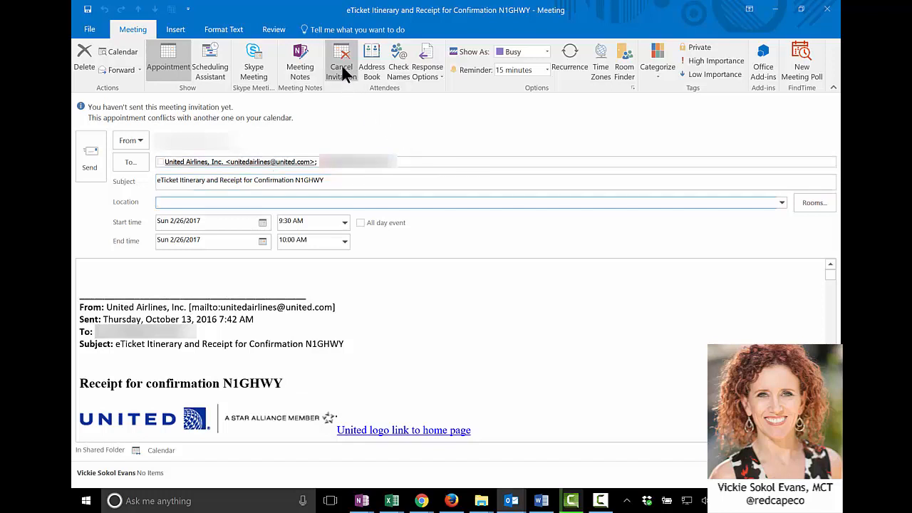
- Cancel the invitation so the itinerary meeting becomes a plain appointment with no attendees
click(340, 60)
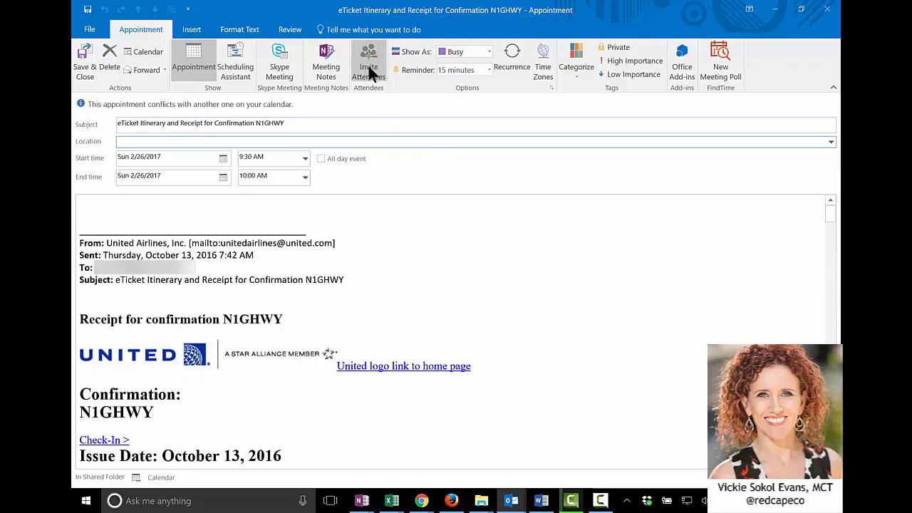
click(368, 64)
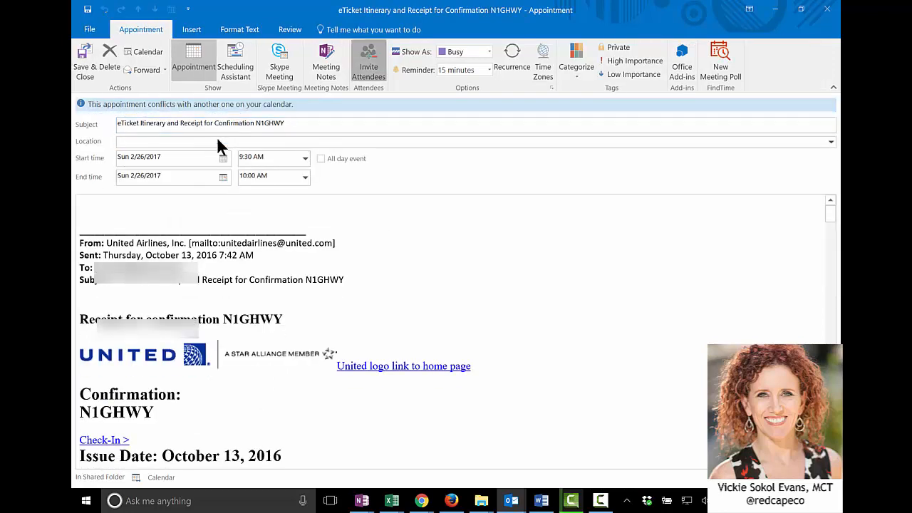
click(367, 60)
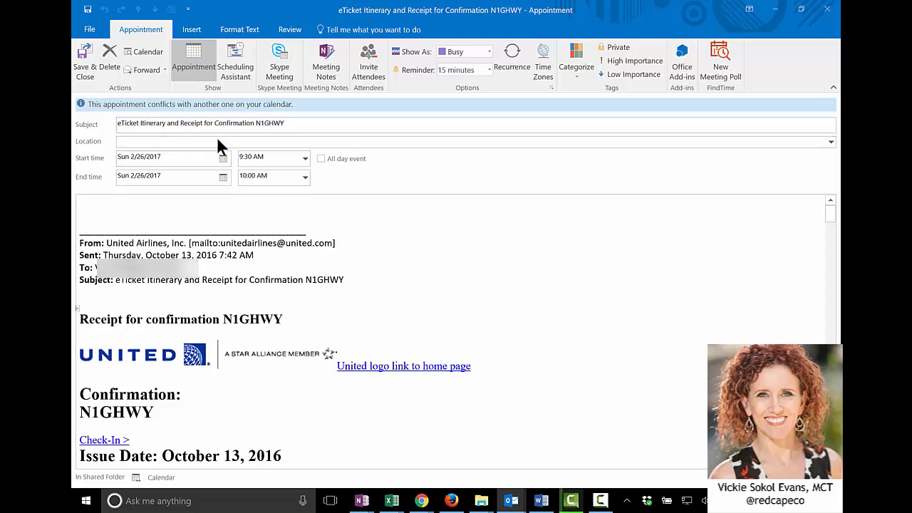
- Show time zone fields and choose Dublin, Edinburgh, Lisbon, London for the start
scroll(down, 3)
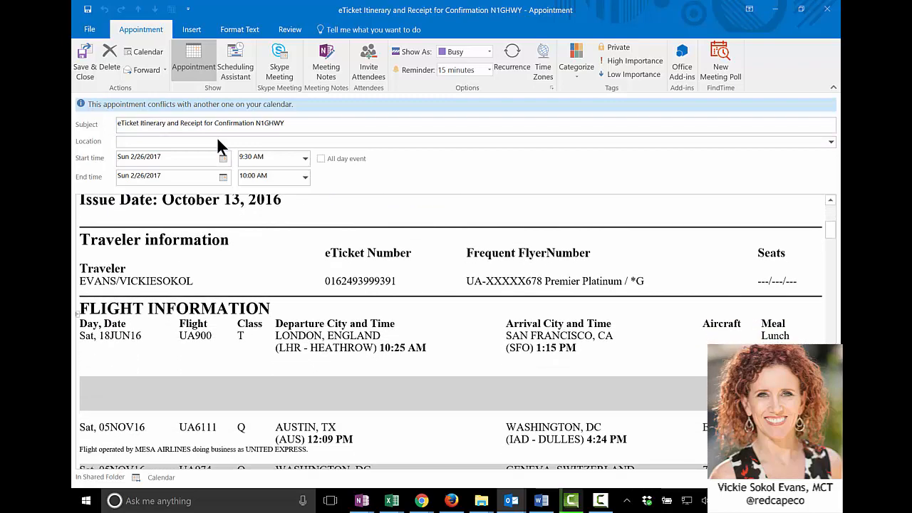
scroll(down, 3)
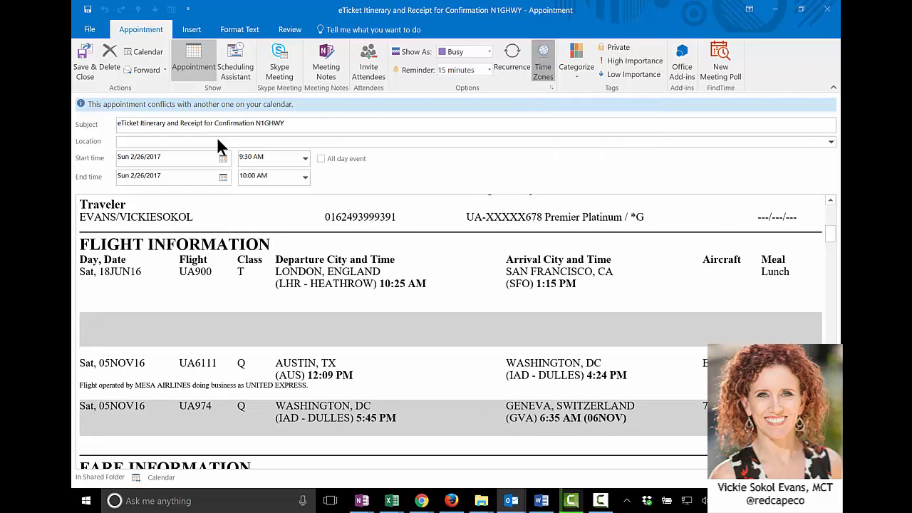
click(542, 60)
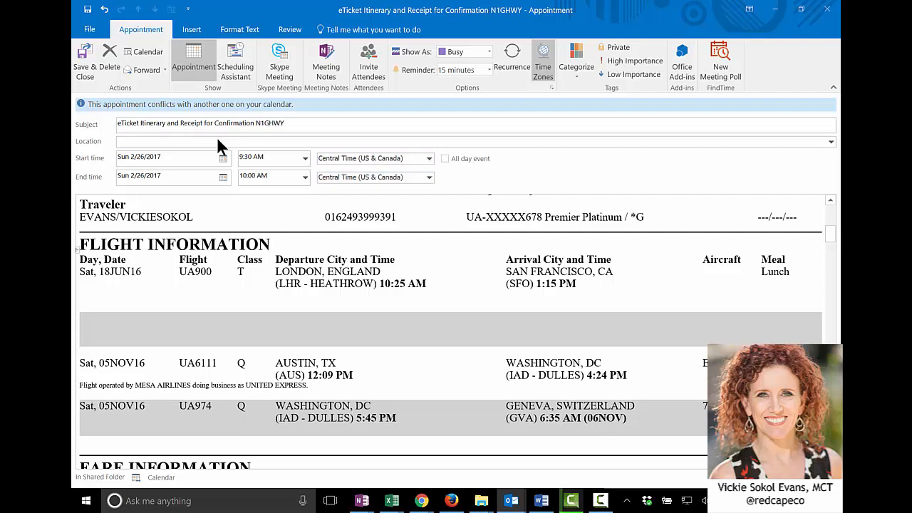
click(427, 158)
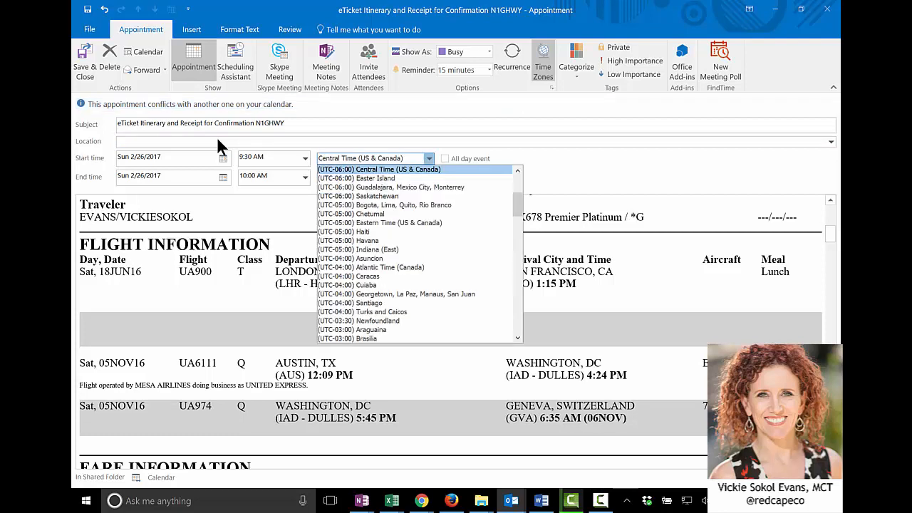
mouse_move(359, 196)
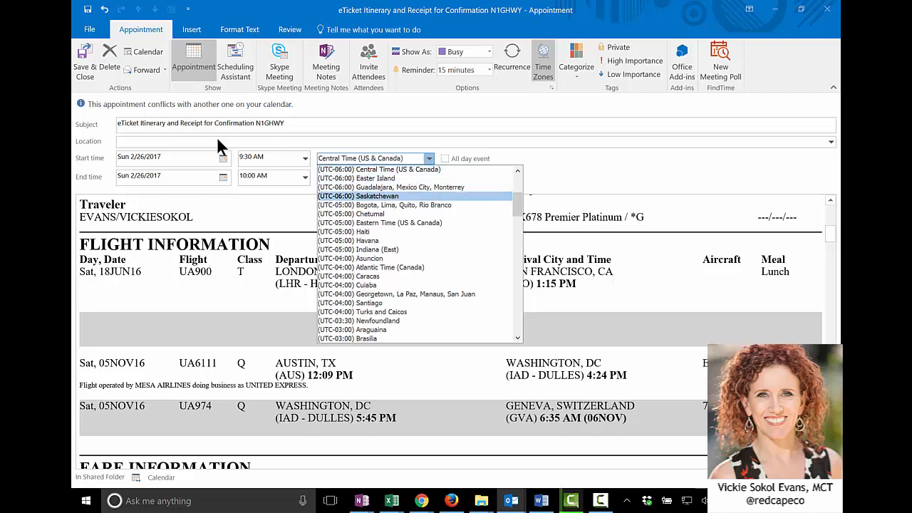
scroll(down, 3)
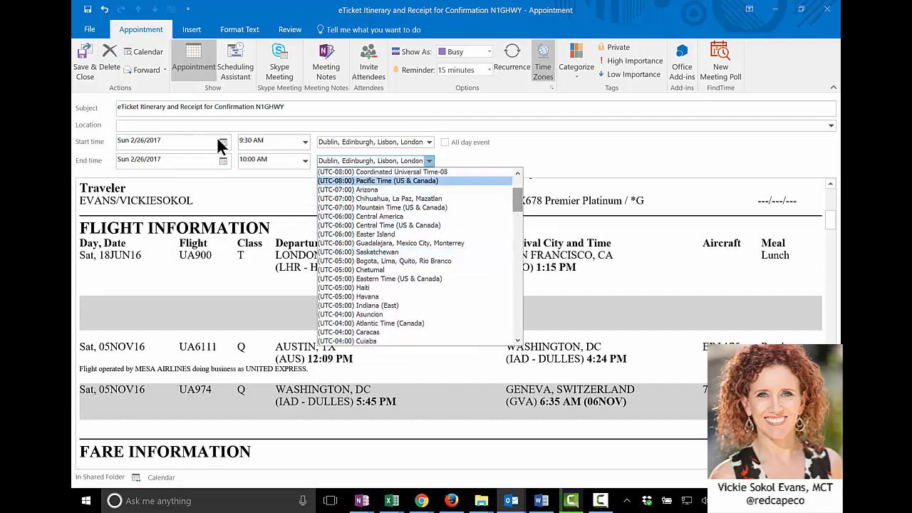
- Set the end zone to Pacific Time (US & Canada), start 10:25 AM and end 1:15 PM
click(379, 180)
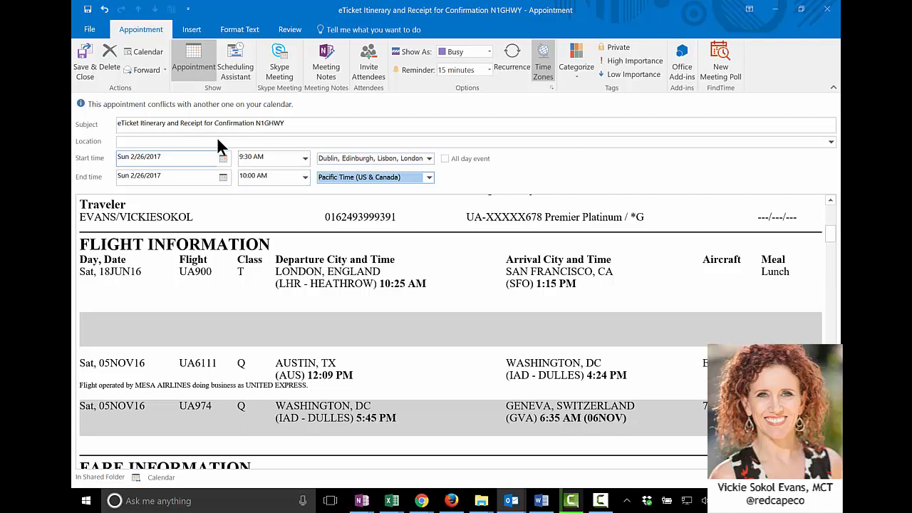
click(271, 156)
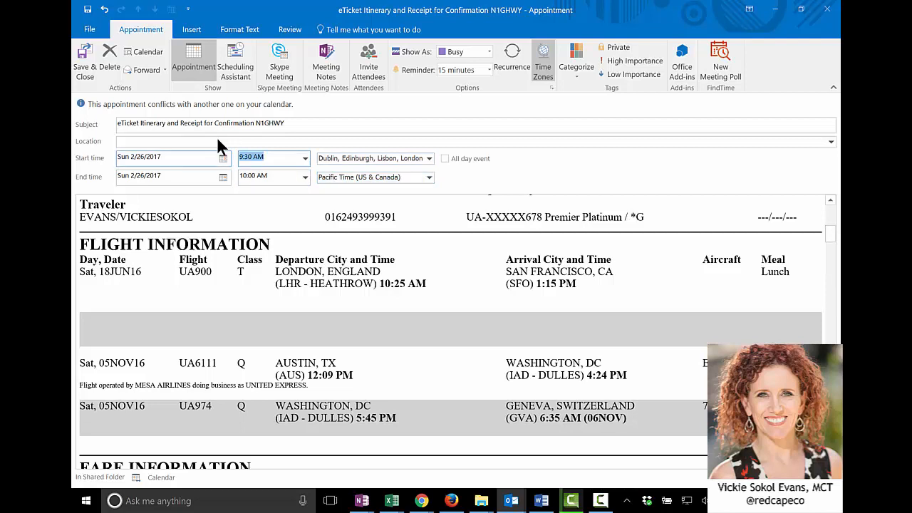
text(1025)
click(273, 177)
text(115)
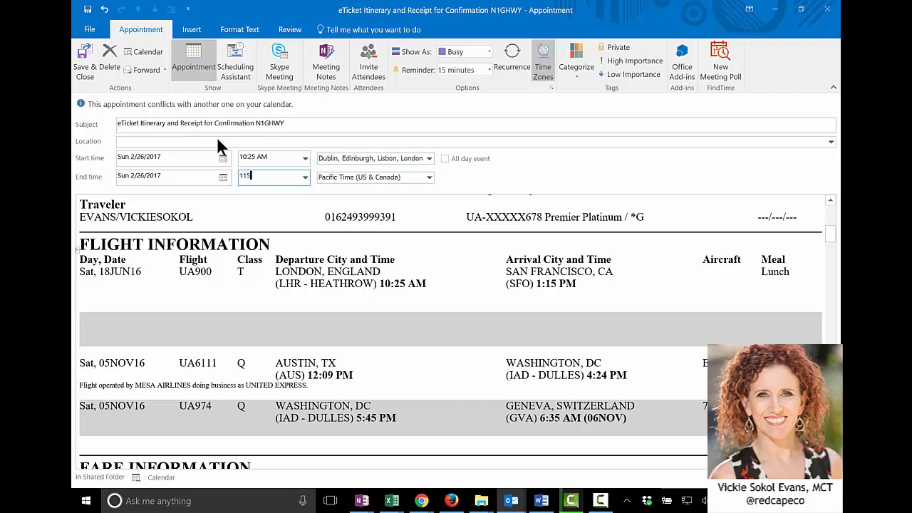
text(p)
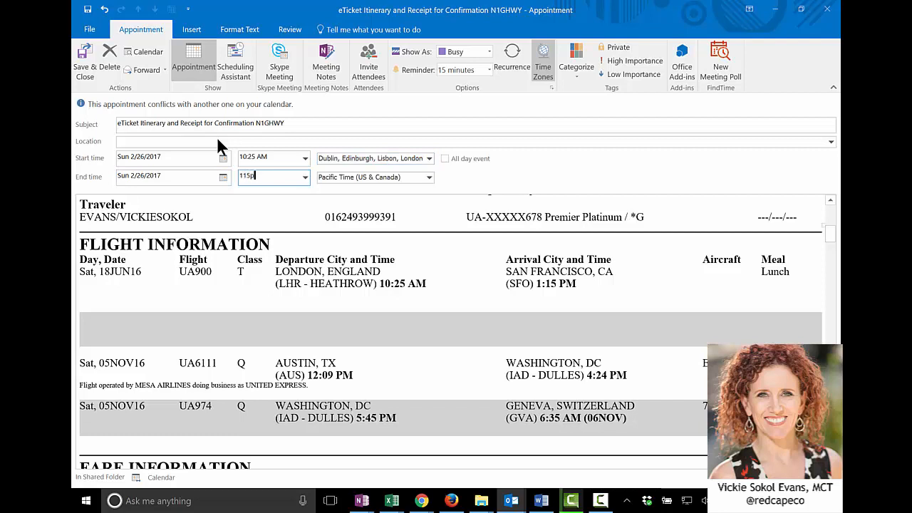